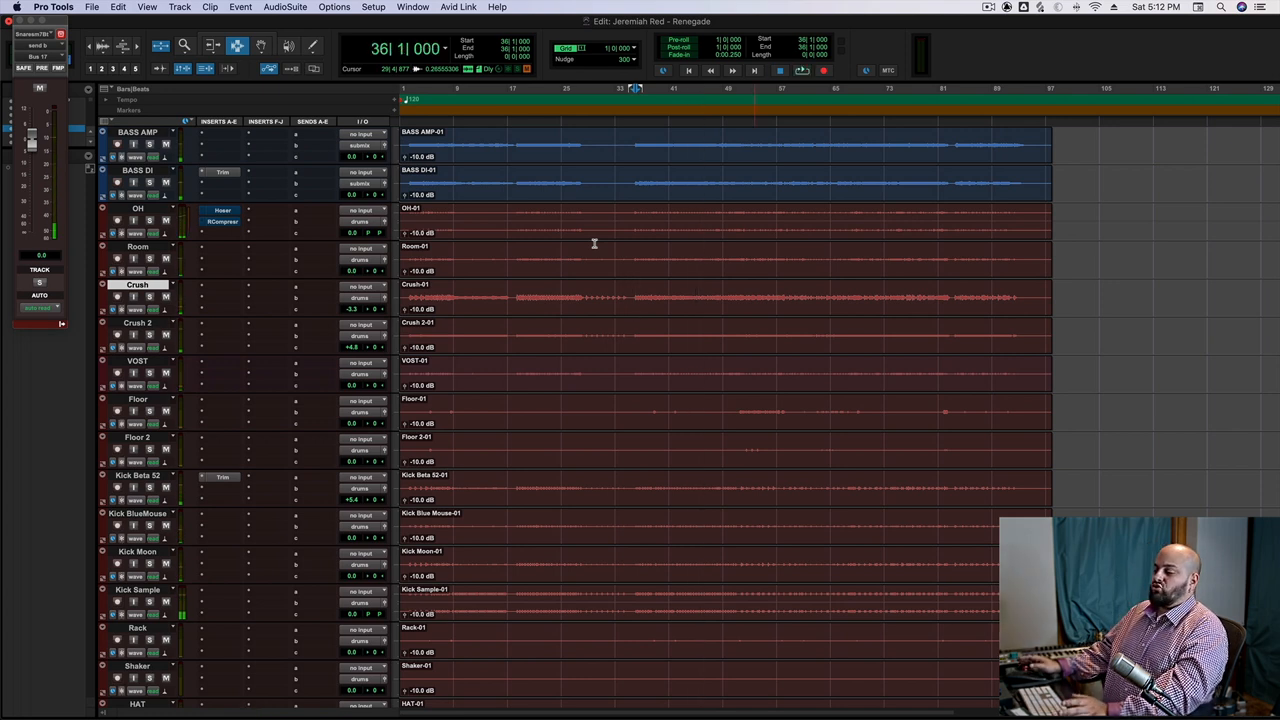
- Scroll through the Renegade session's bass, drum, drum bus and guitar tracks in the edit window
left_click(635, 297)
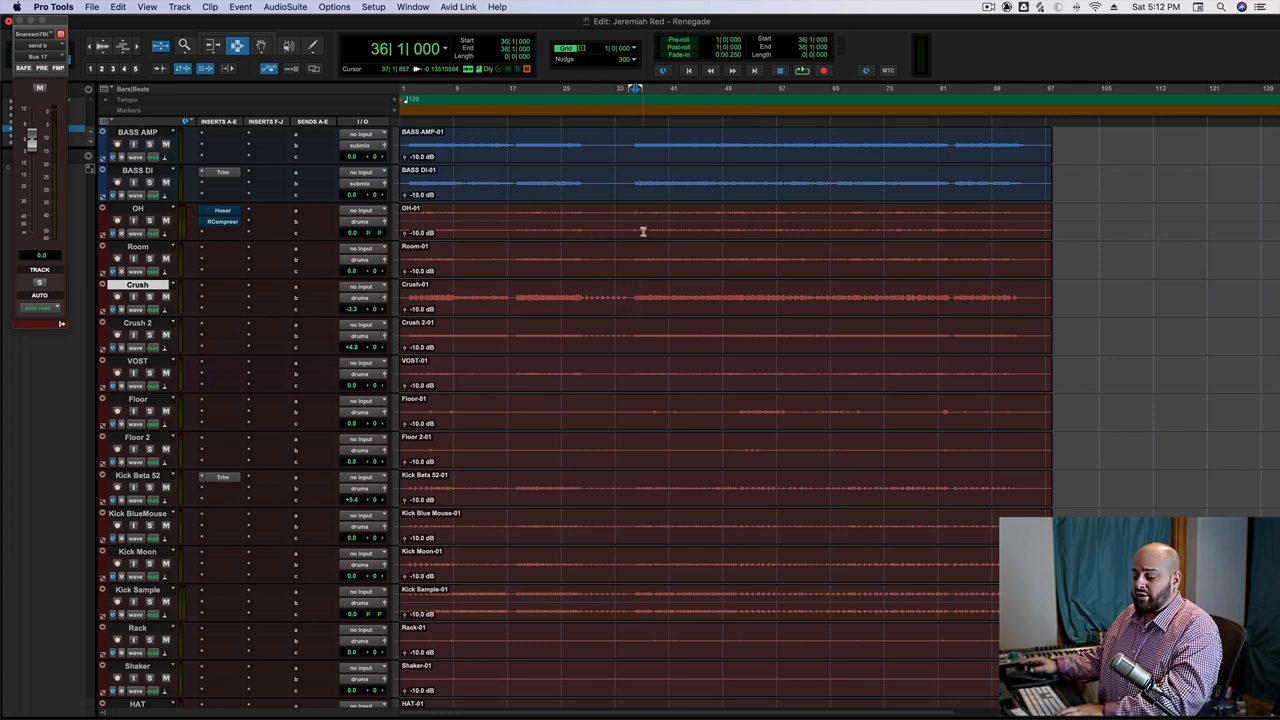
scroll("down", 3)
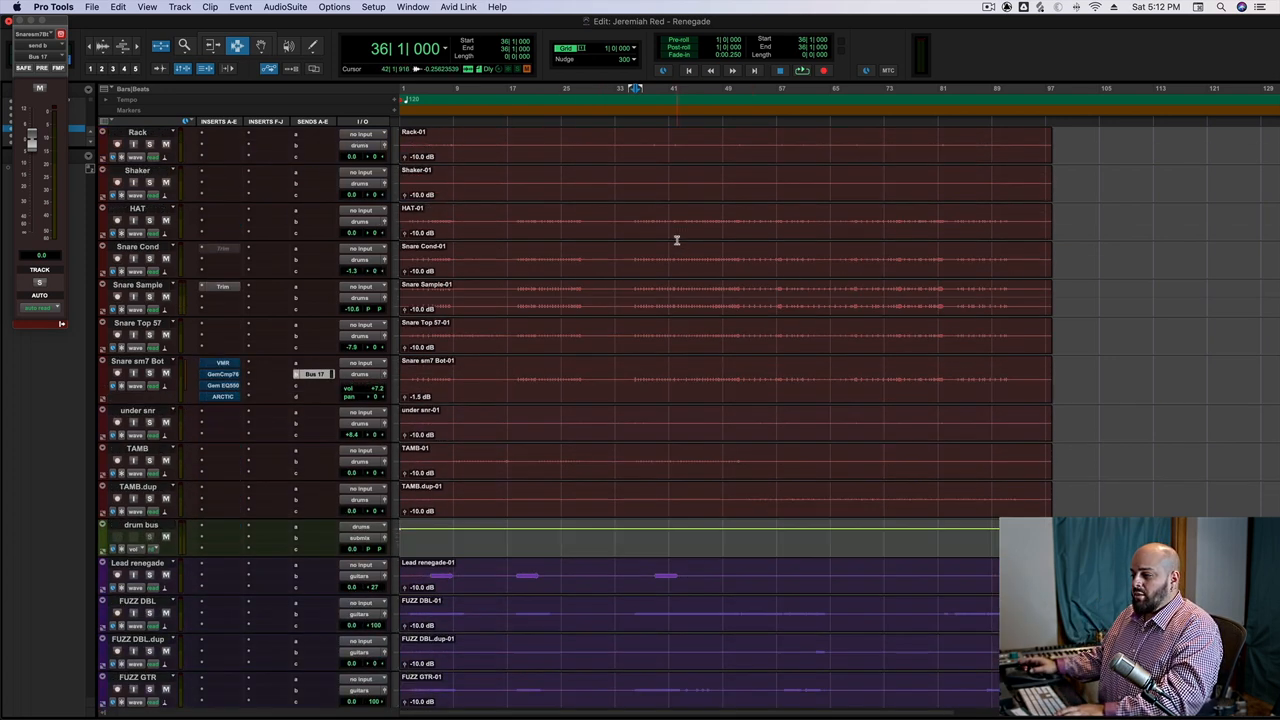
scroll("down", 3)
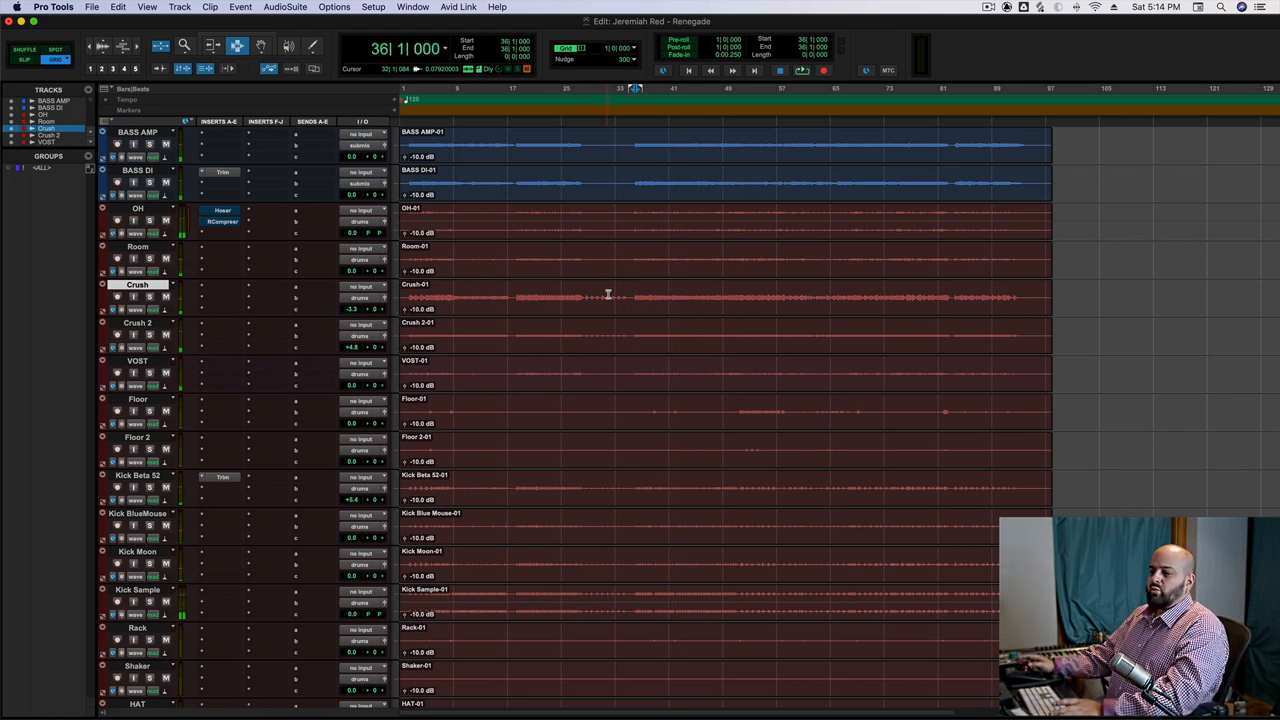
- Click into the edit window and scroll down through the drum tracks
left_click(635, 297)
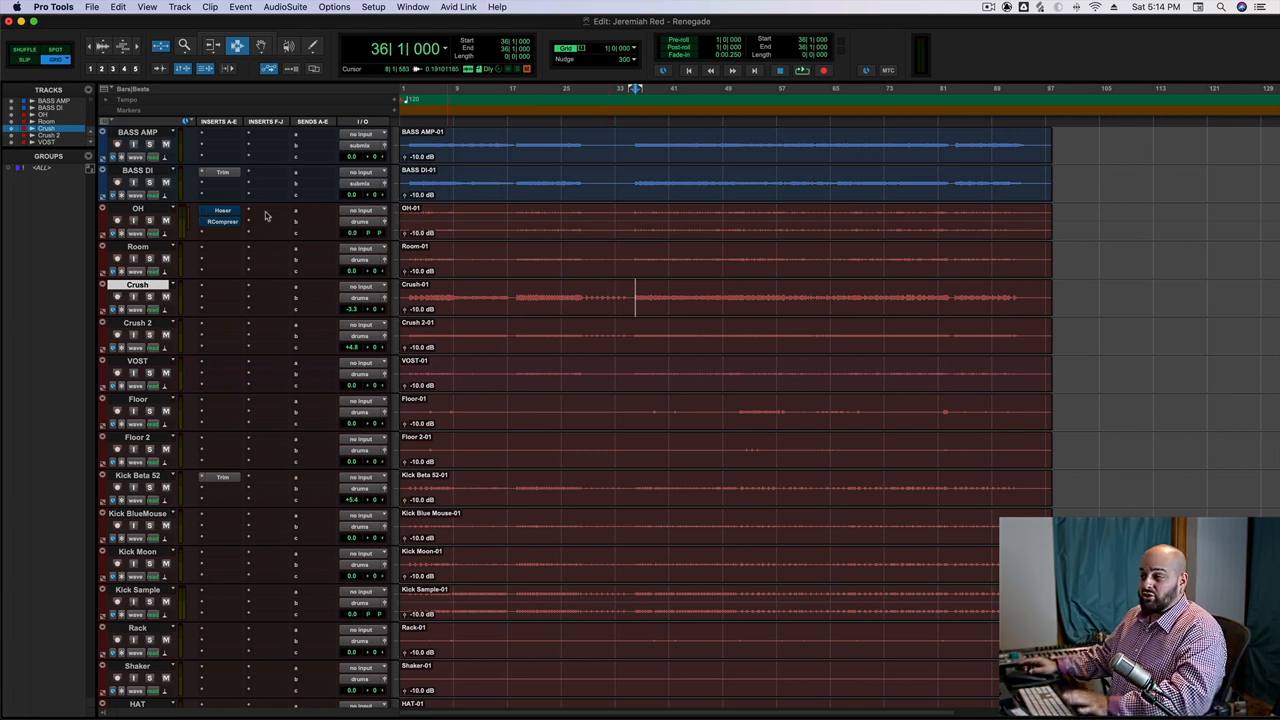
scroll("down", 3)
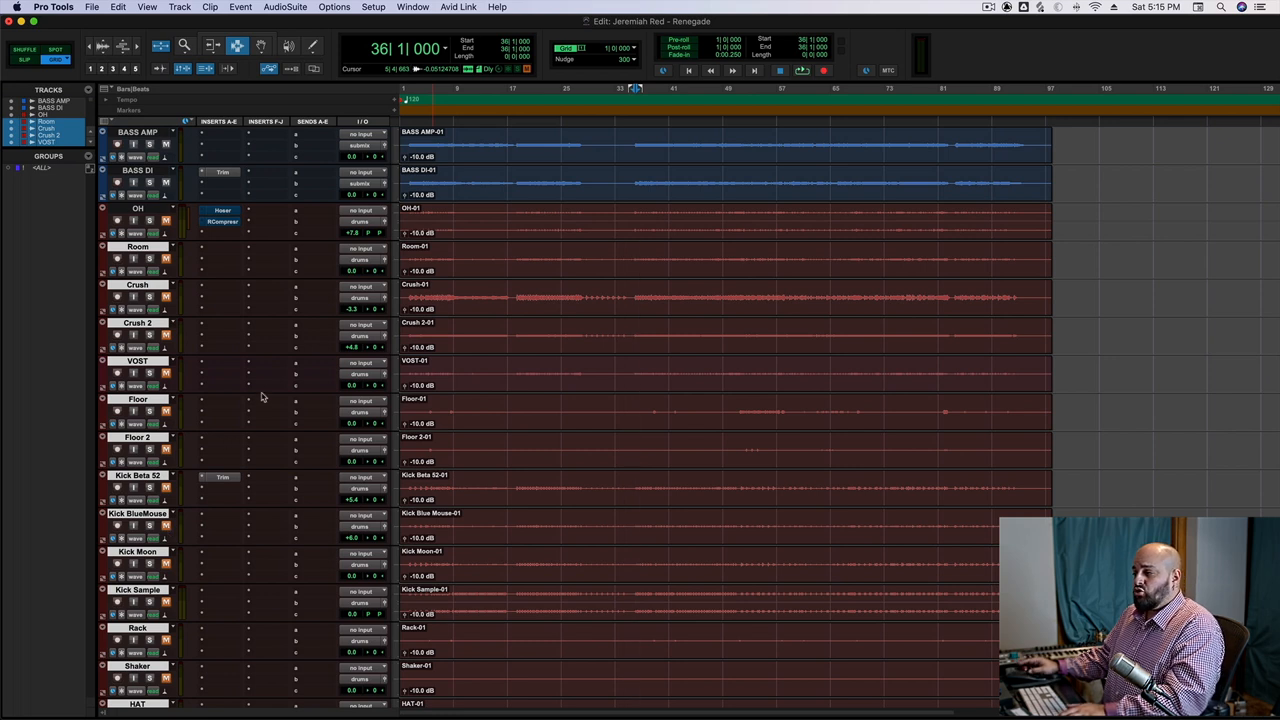
mouse_move(235, 325)
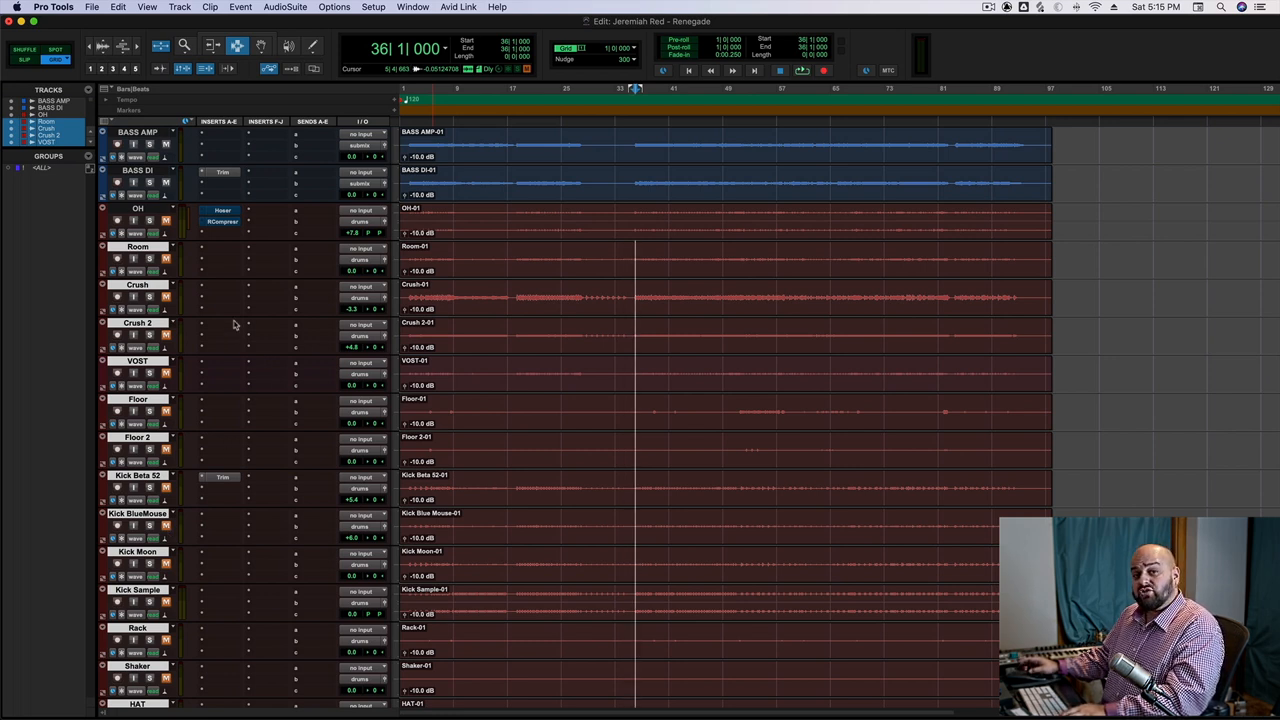
mouse_move(168, 310)
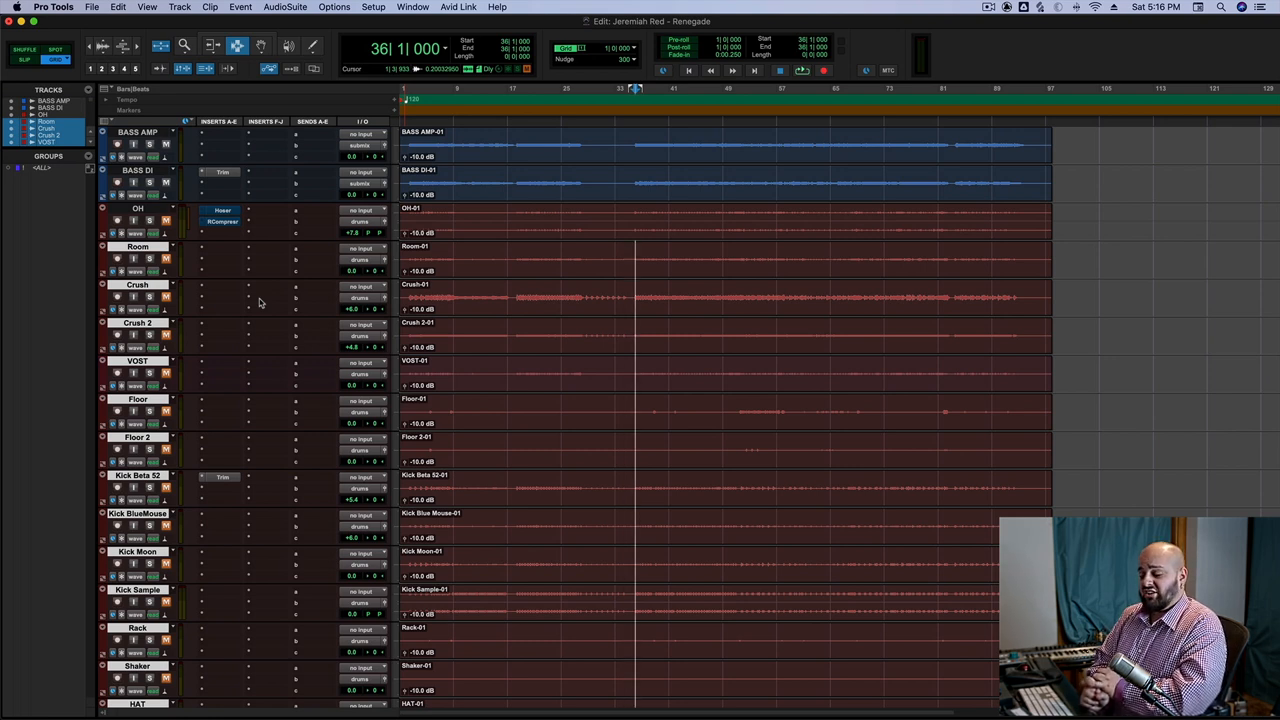
scroll("down", 3)
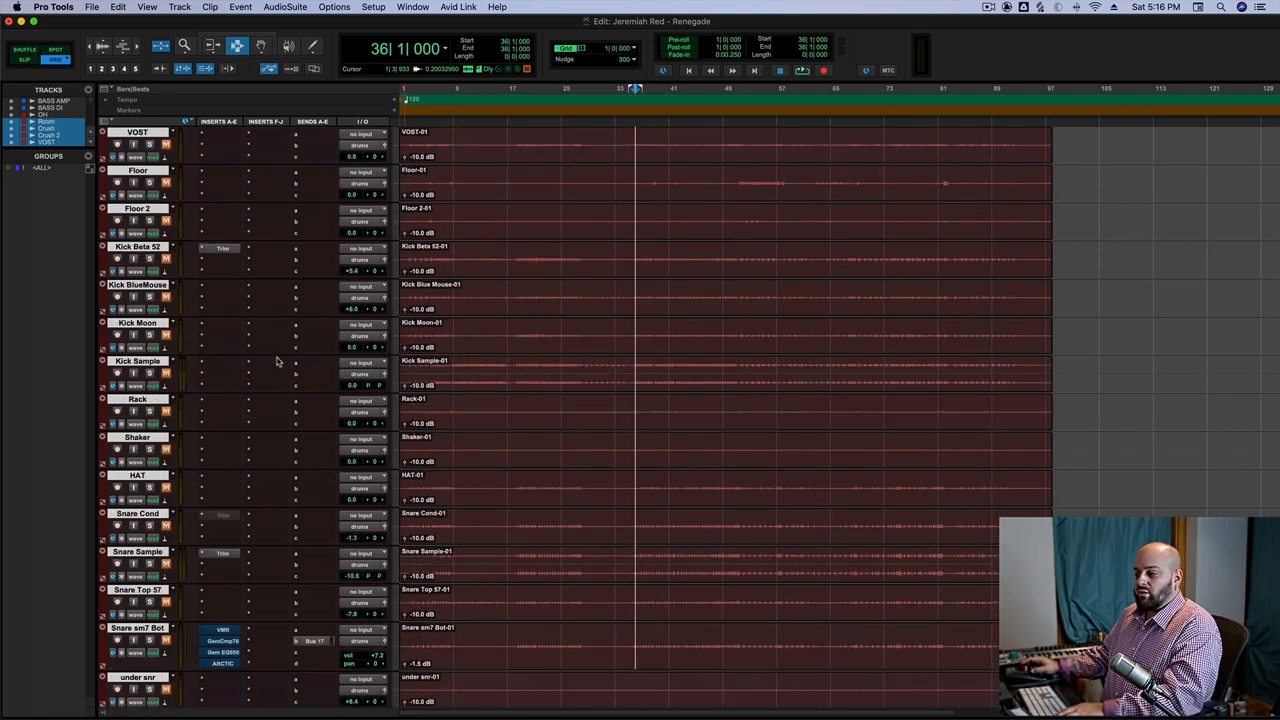
scroll("down", 3)
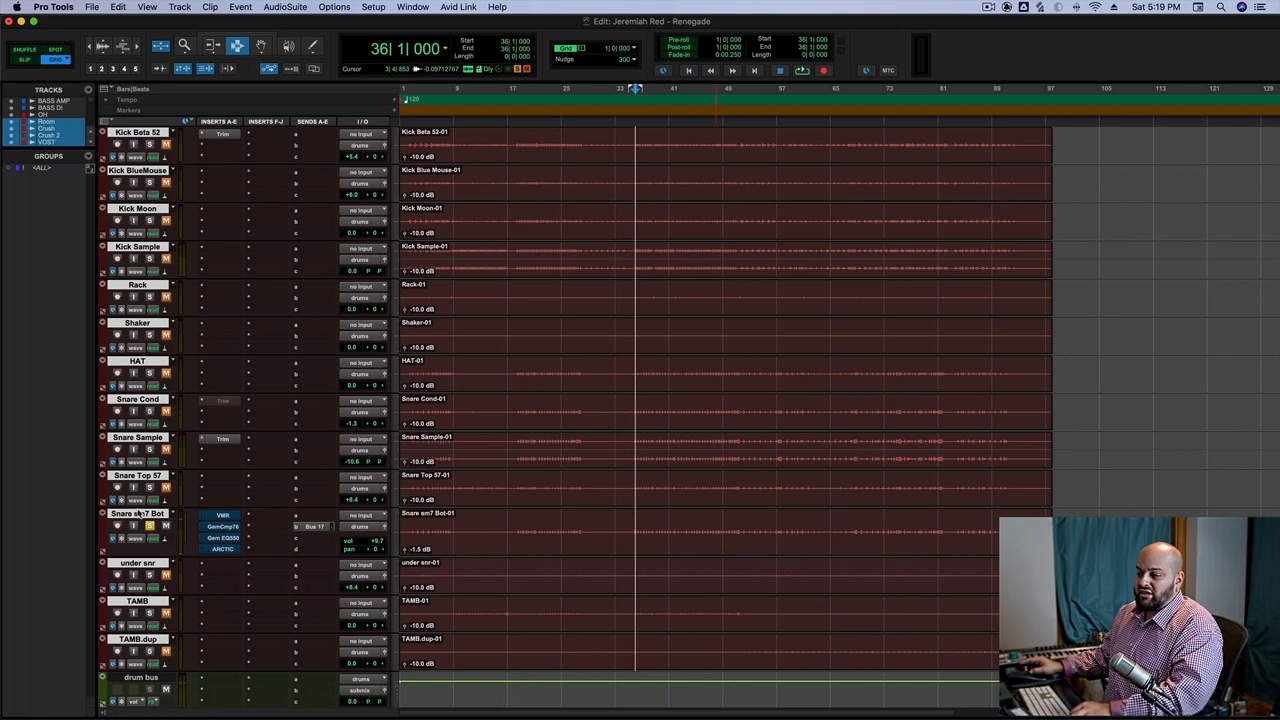
left_click(140, 475)
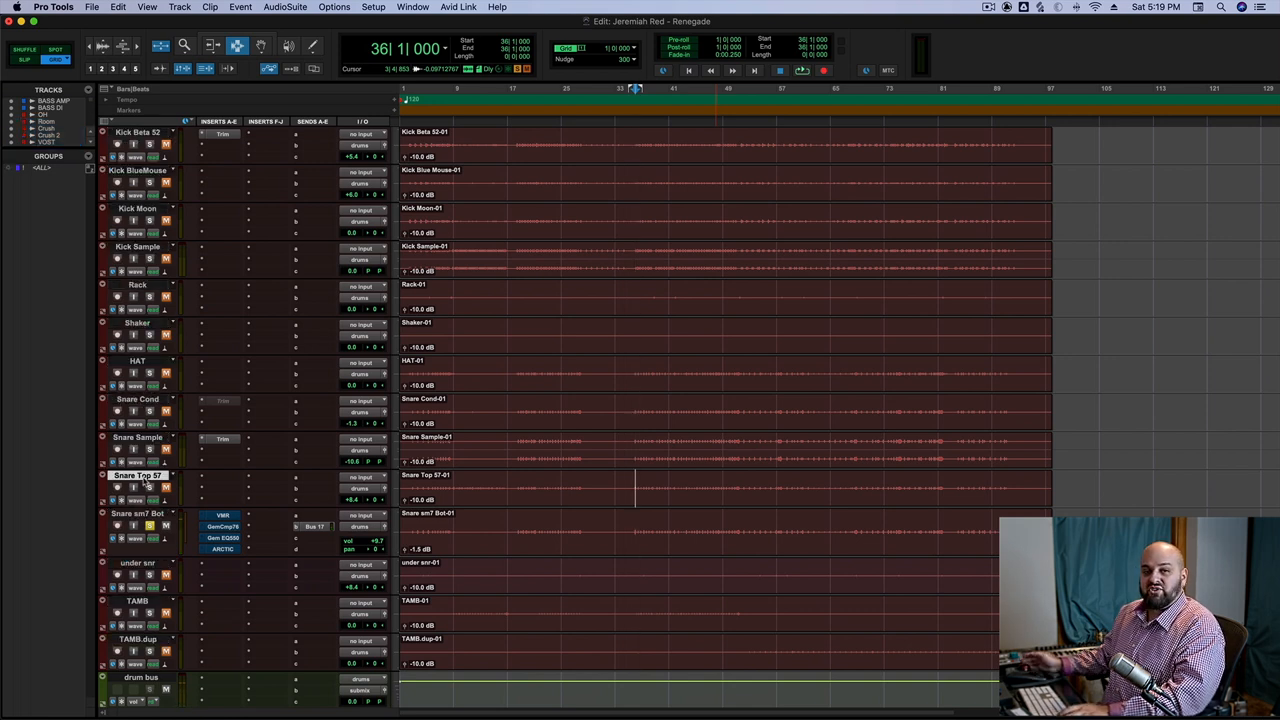
left_click(140, 513)
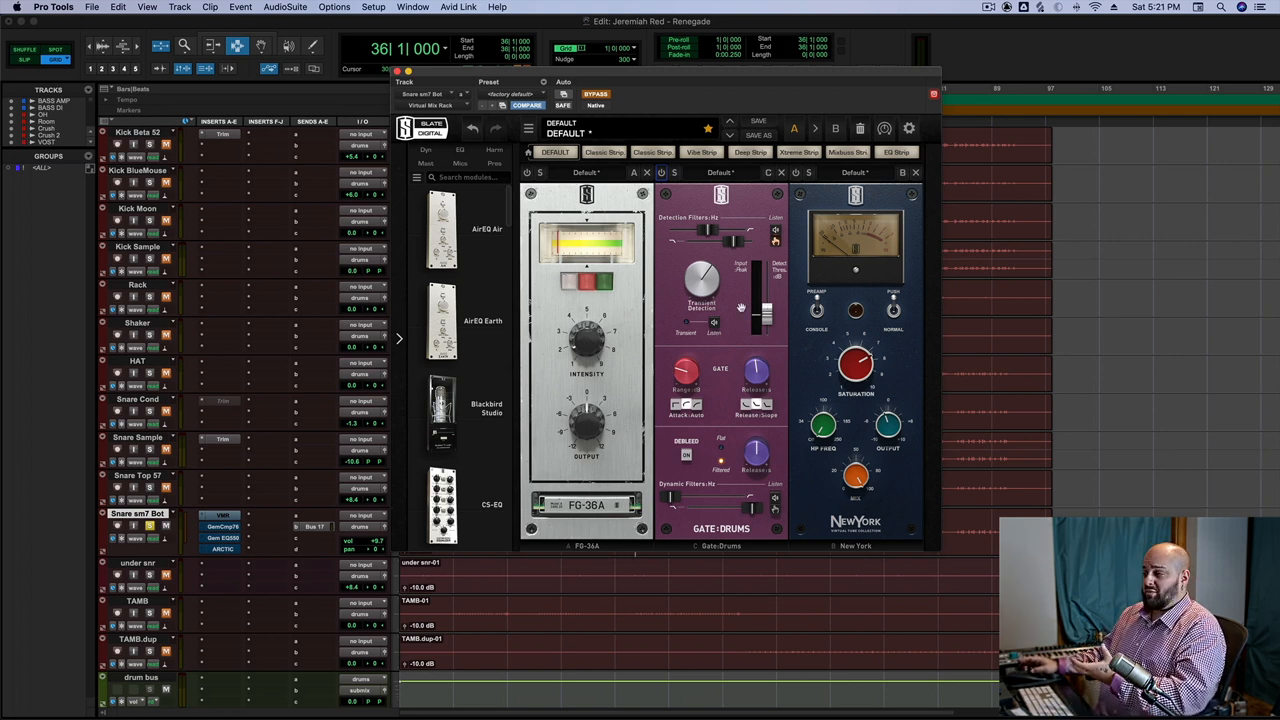
mouse_move(880, 271)
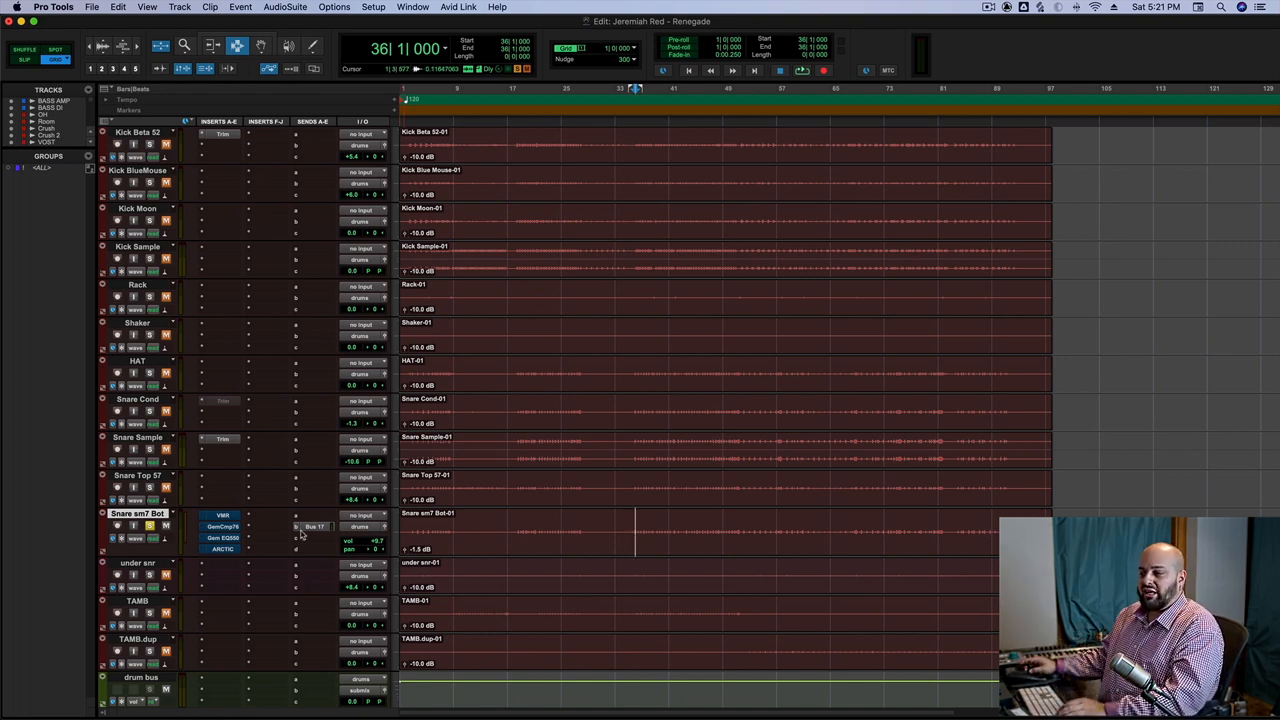
left_click(222, 527)
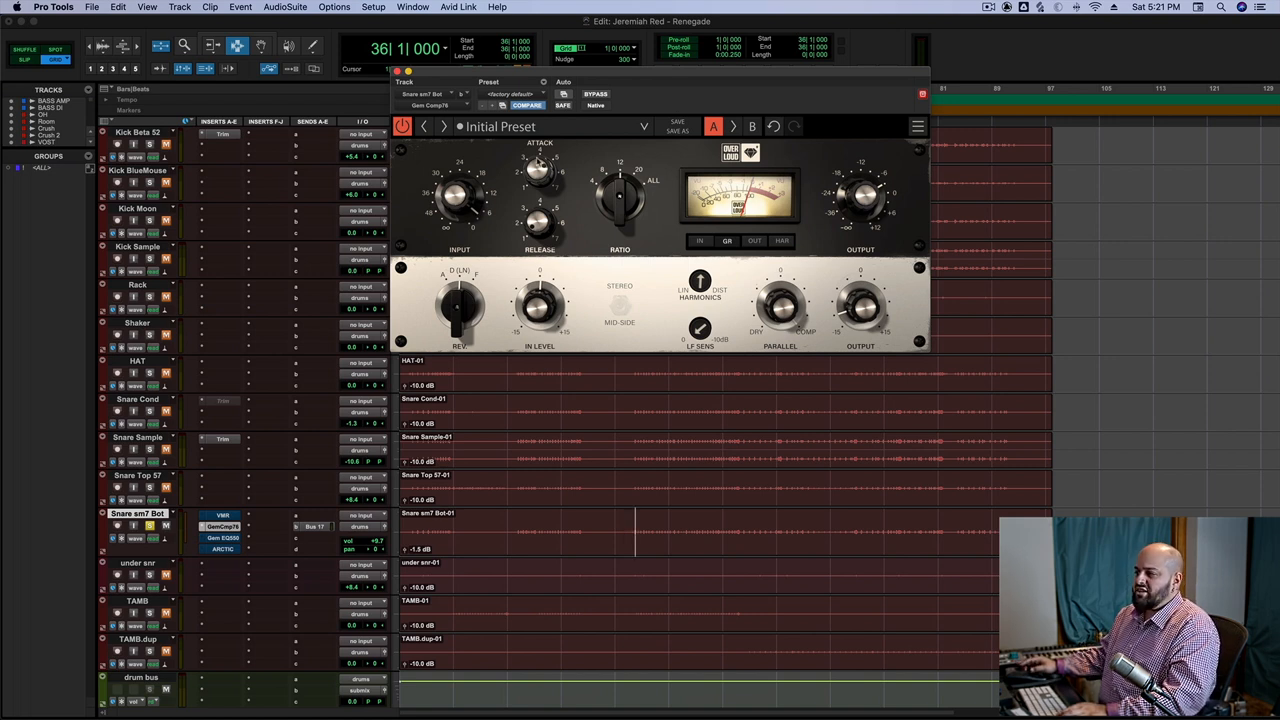
mouse_move(583, 292)
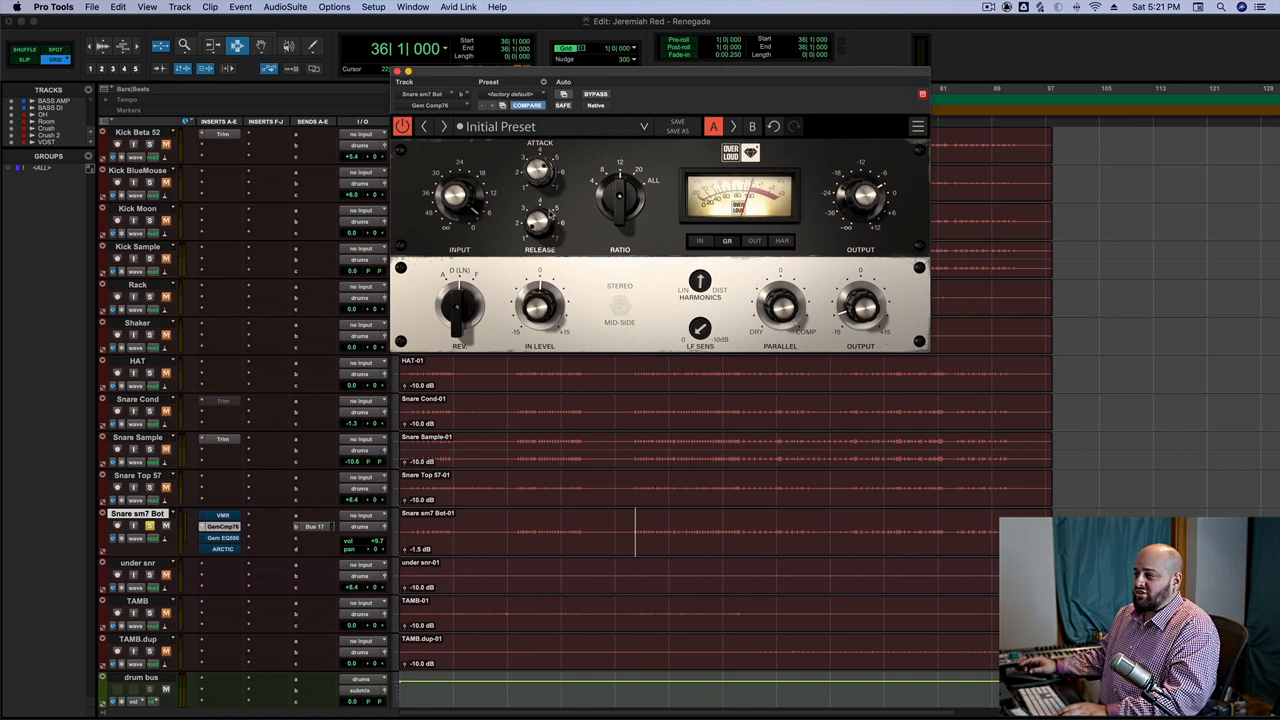
mouse_move(548, 214)
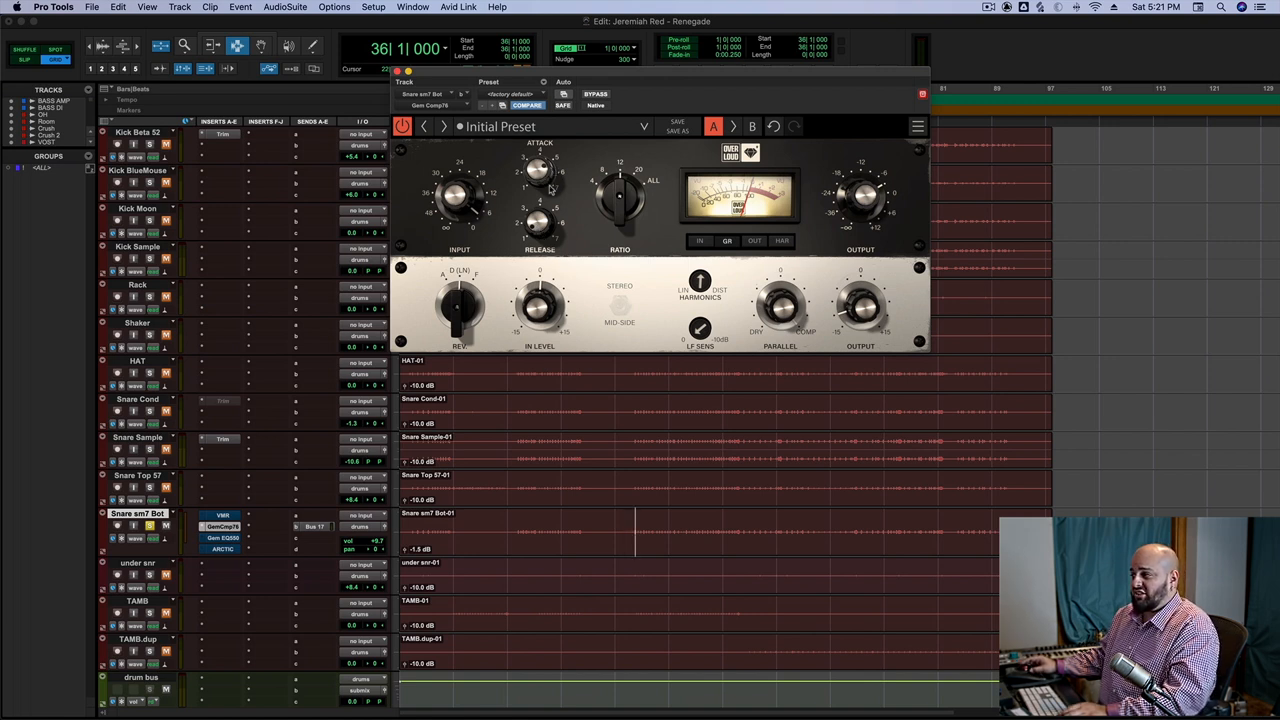
mouse_move(619, 153)
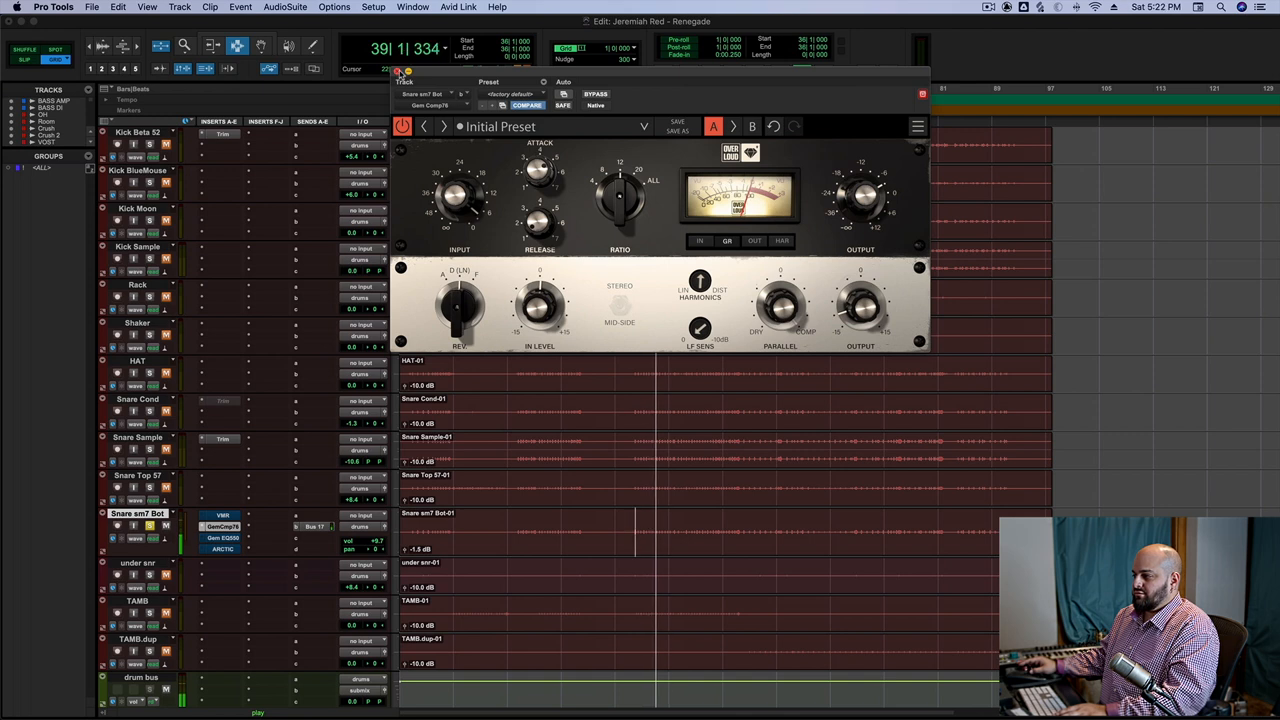
left_click(595, 93)
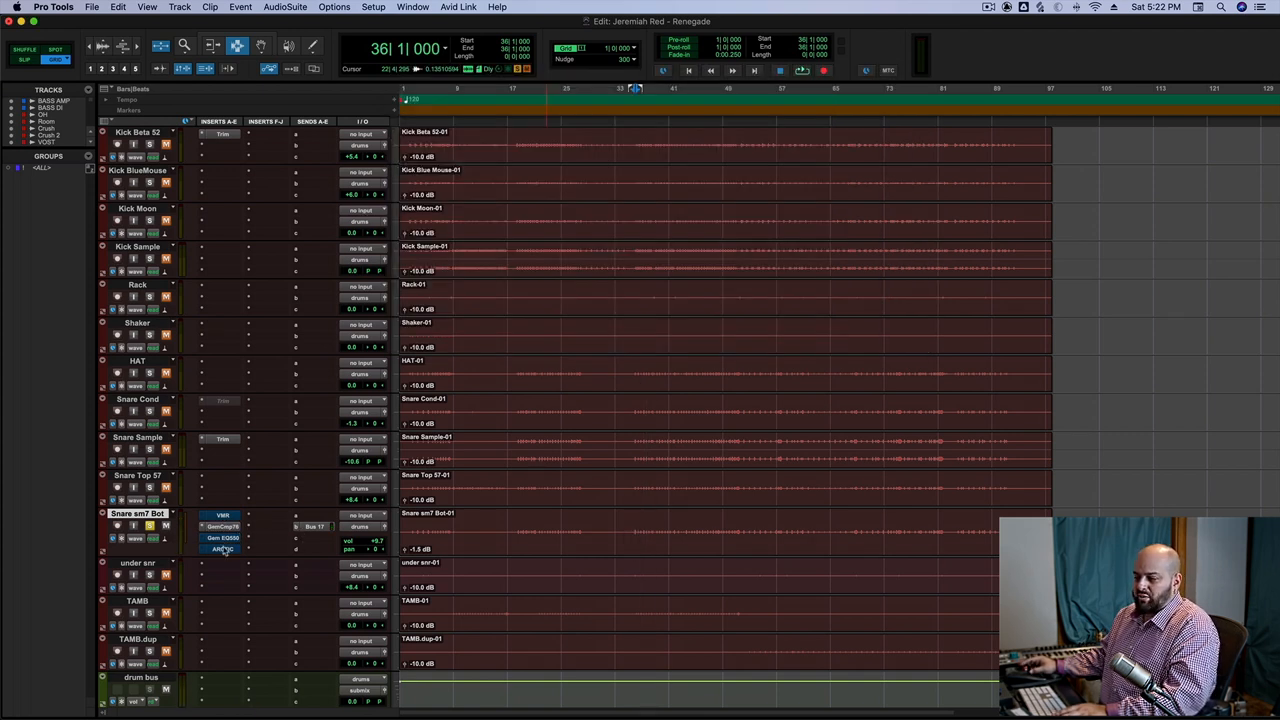
- Open the Gem EQ550 on Snare sm7 Bot and toggle its Bypass to compare
left_click(223, 538)
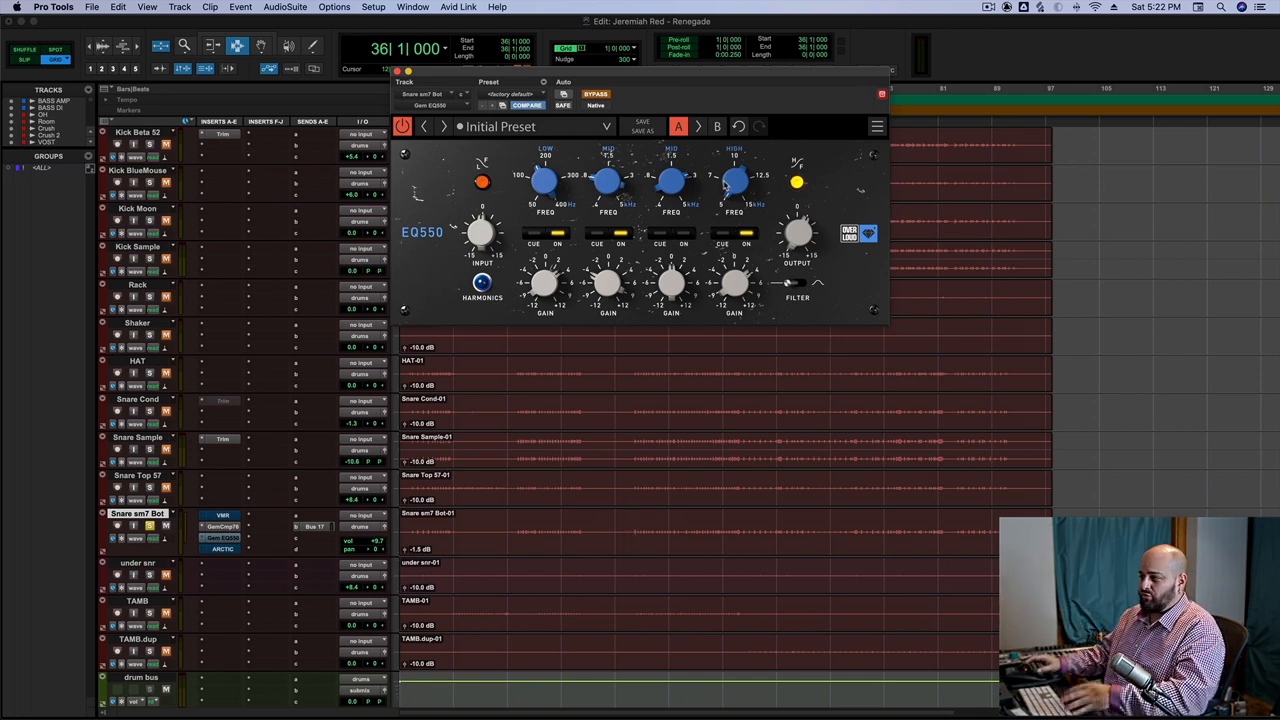
mouse_move(725, 185)
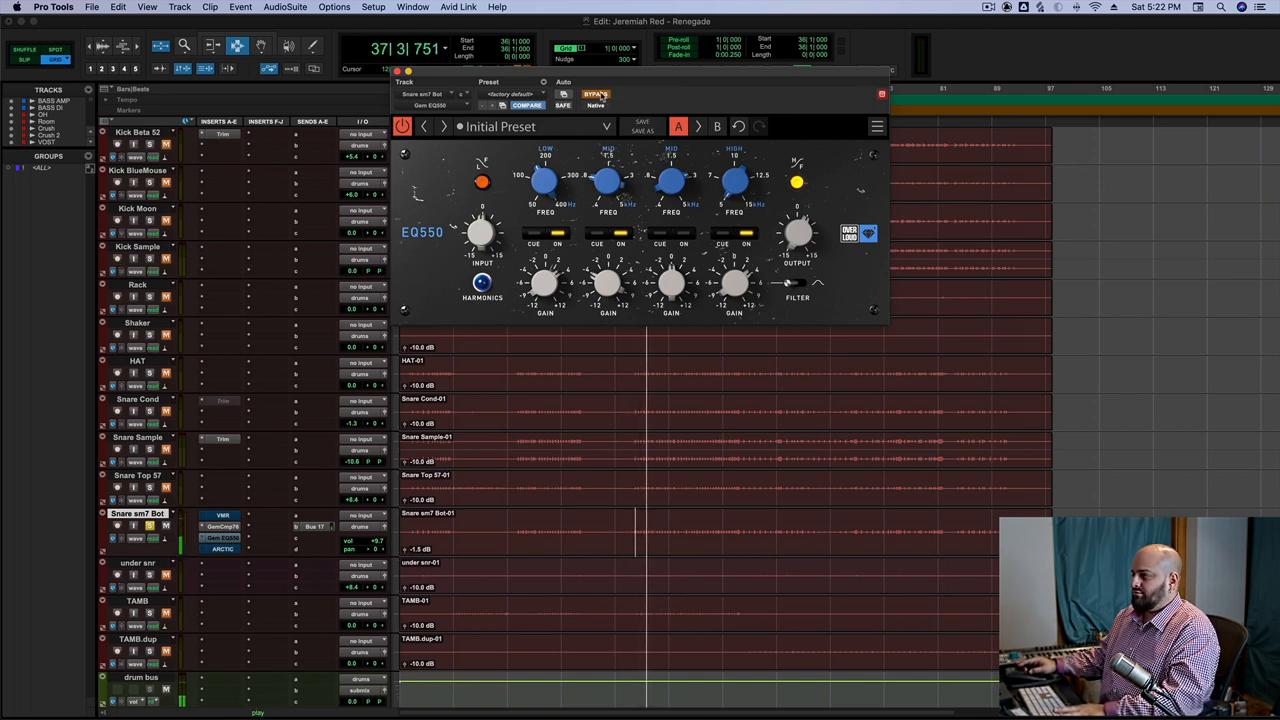
left_click(595, 94)
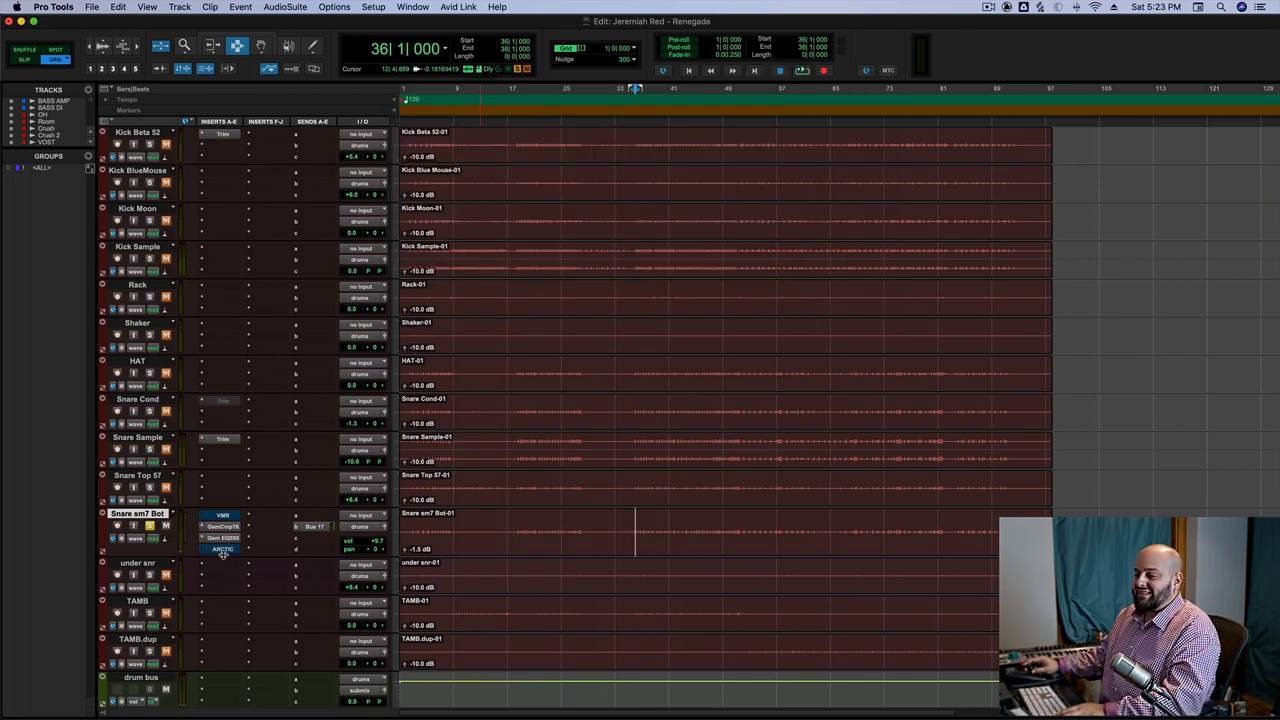
- Open the send fader mini-window for Snare sm7 Bot's Bus 17 send
left_click(222, 549)
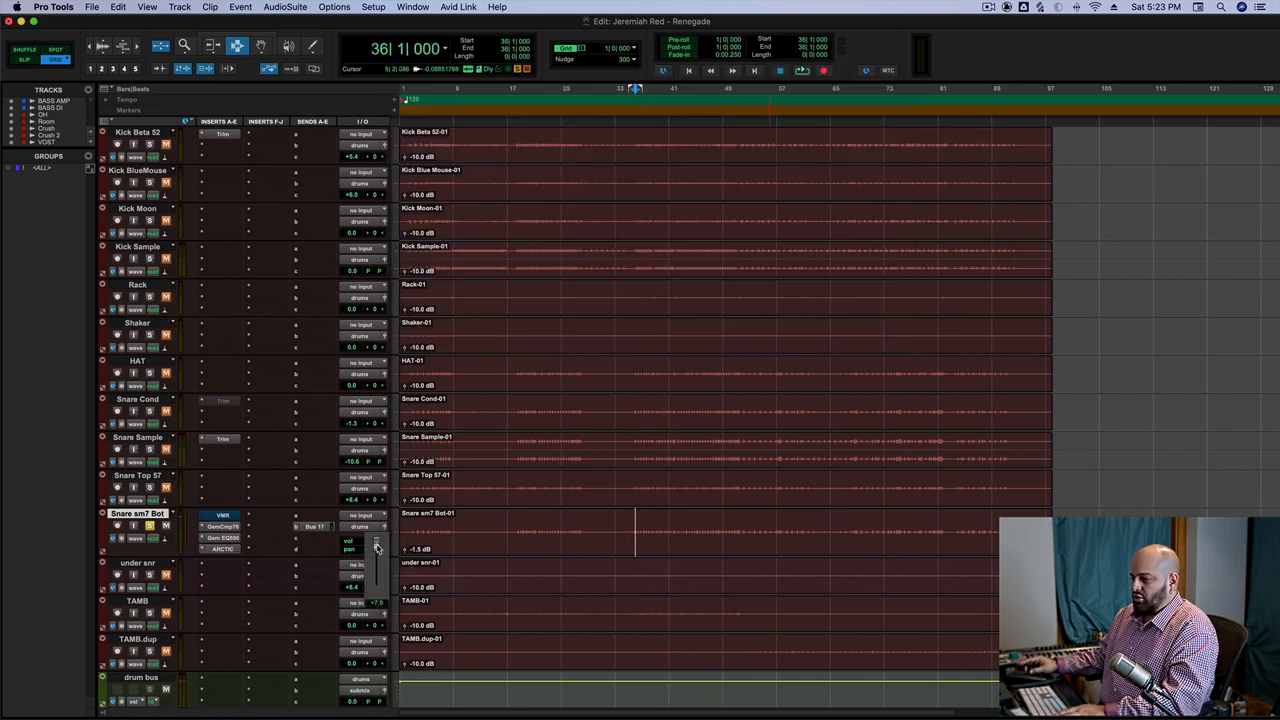
left_click(222, 526)
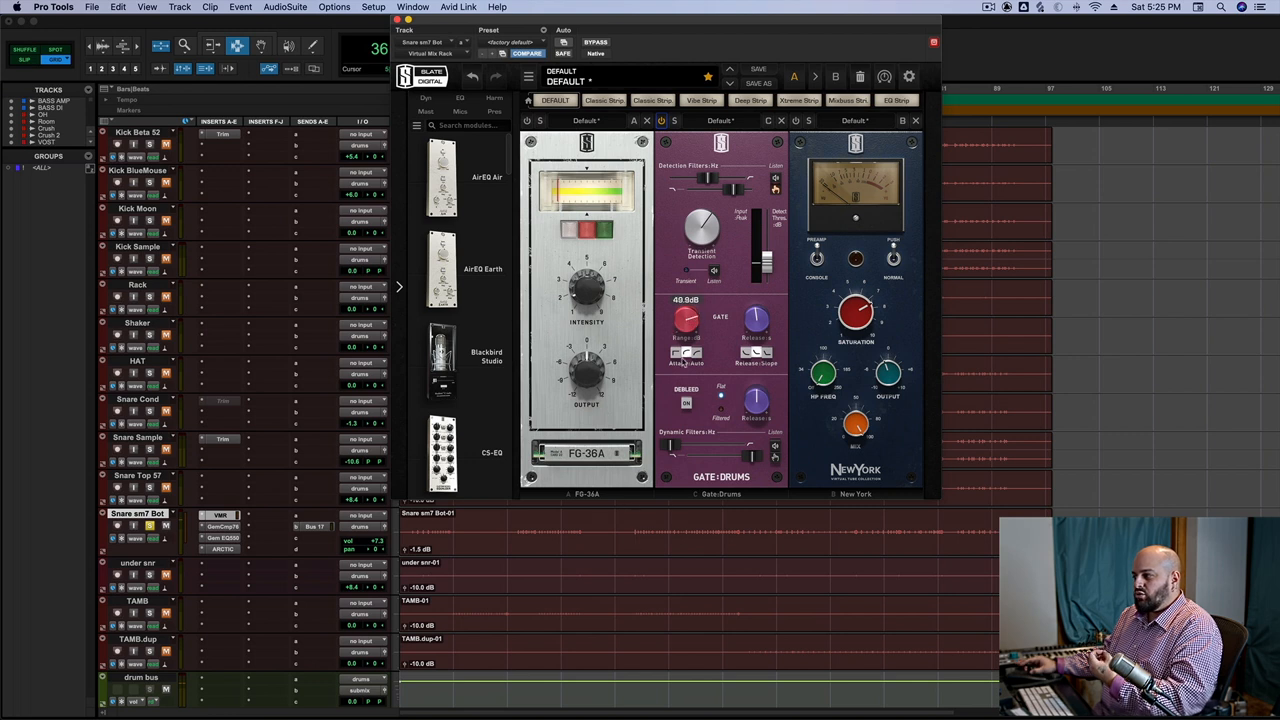
- Drag the VMR Gate/Drums Range on Snare sm7 Bot from about 41 dB to near 10 dB
left_click_drag(687, 318, 687, 325)
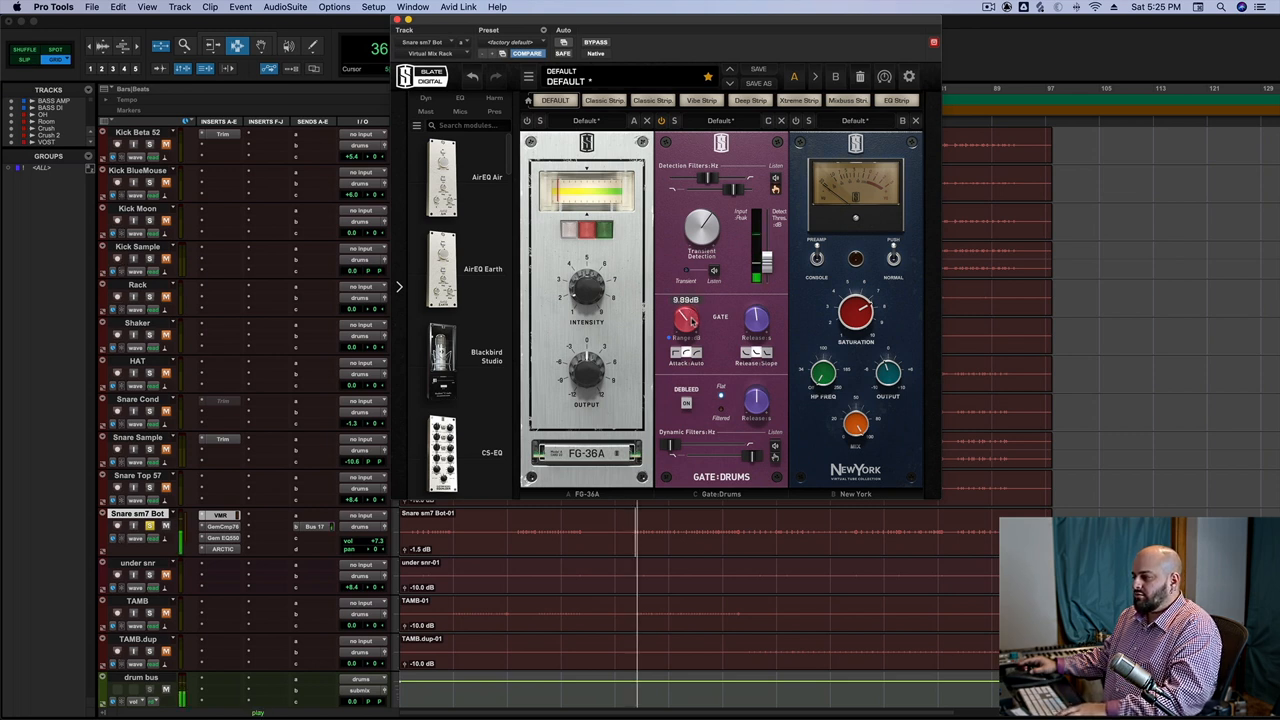
left_click_drag(690, 320, 690, 335)
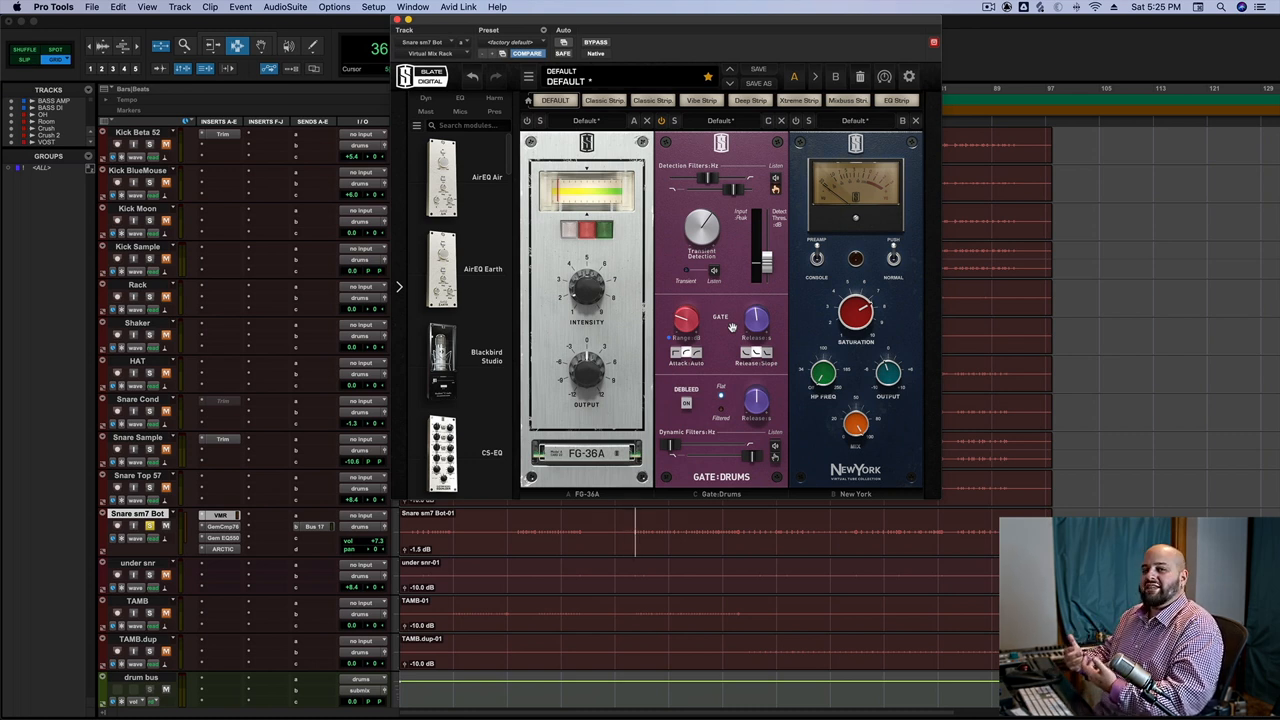
mouse_move(805, 146)
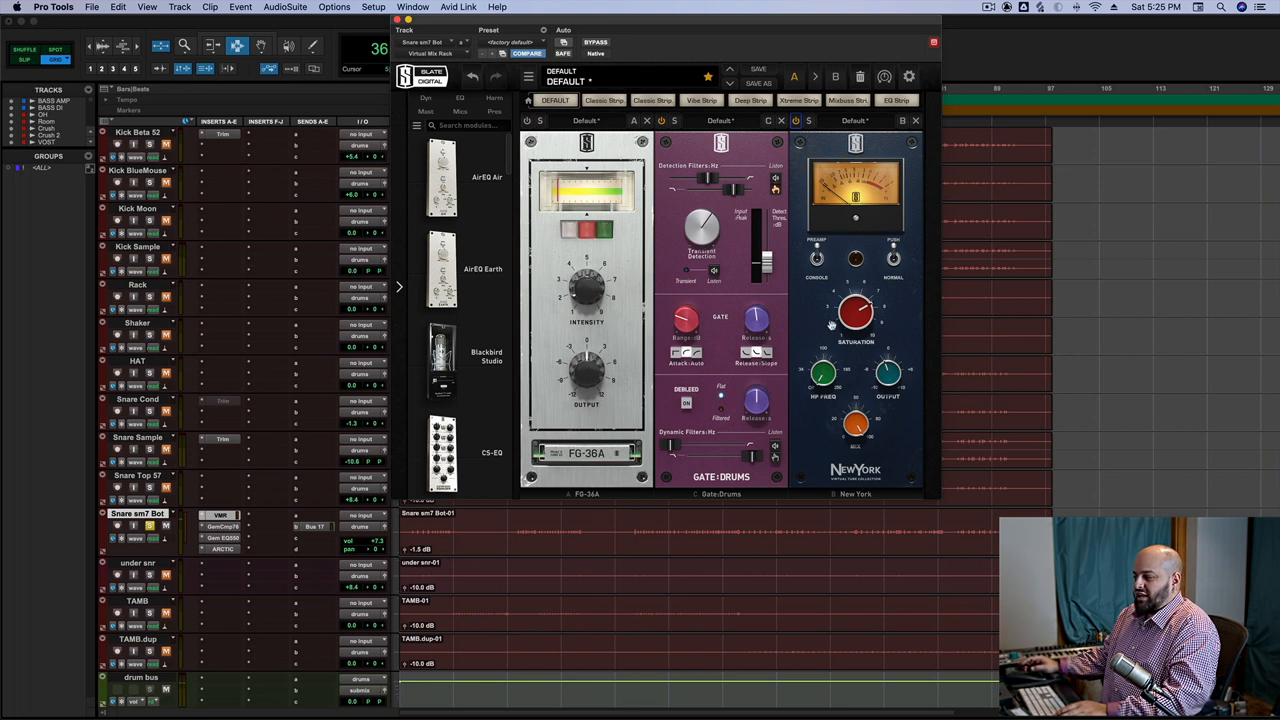
mouse_move(884, 313)
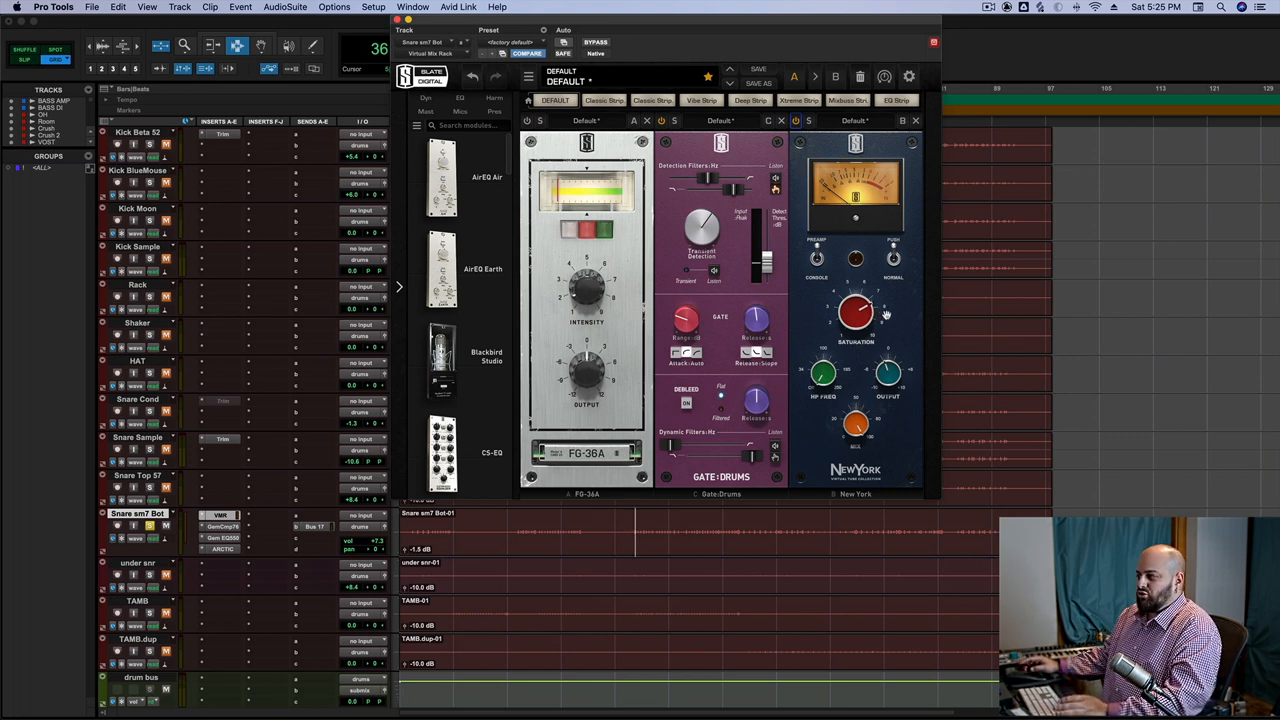
mouse_move(886, 314)
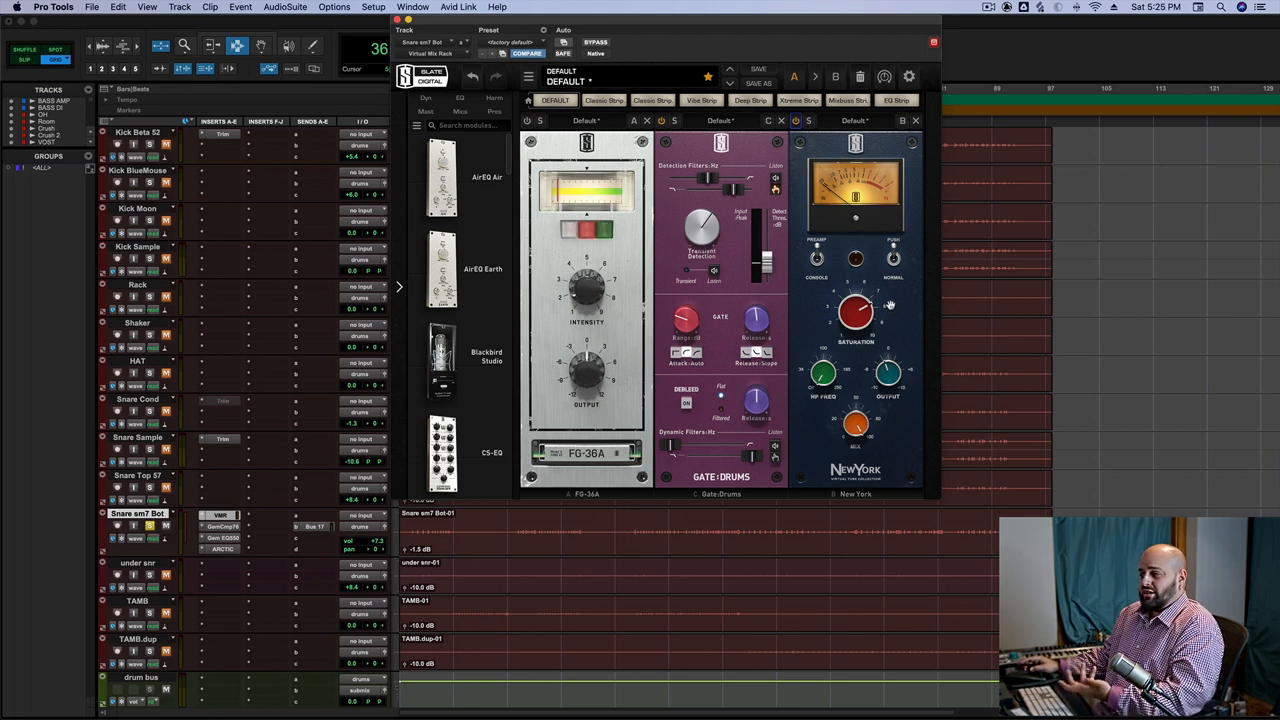
mouse_move(890, 305)
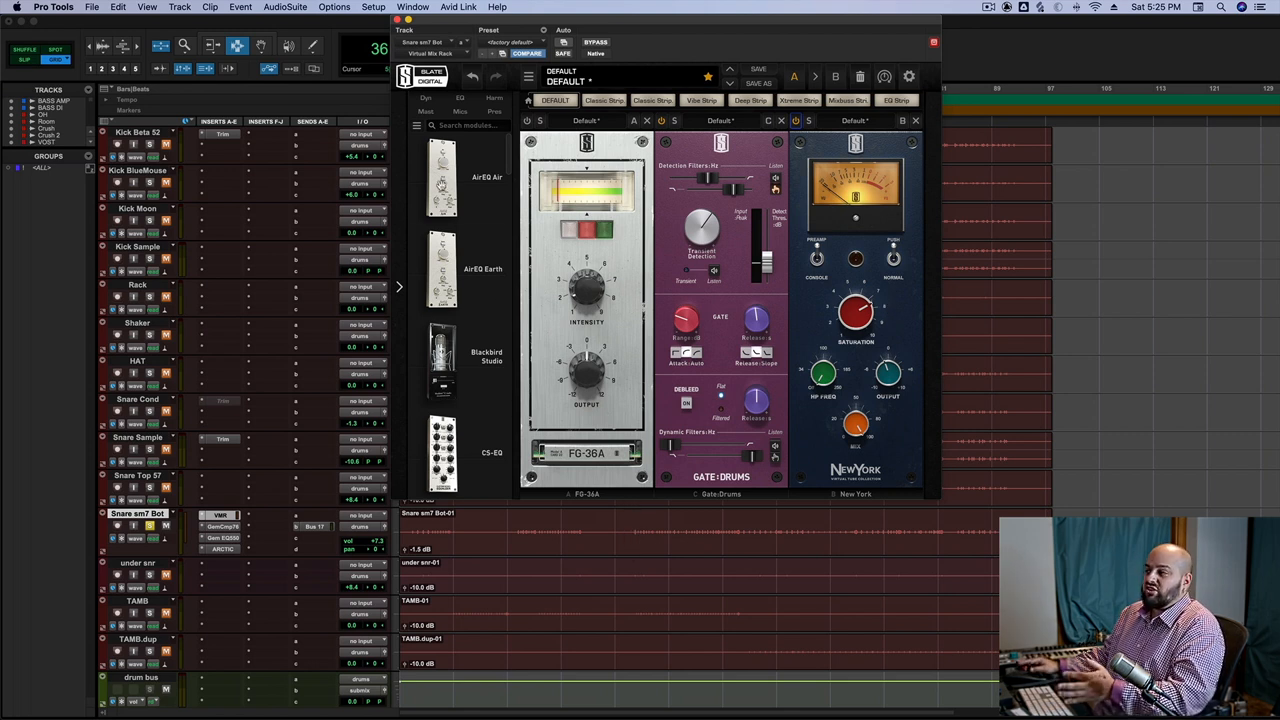